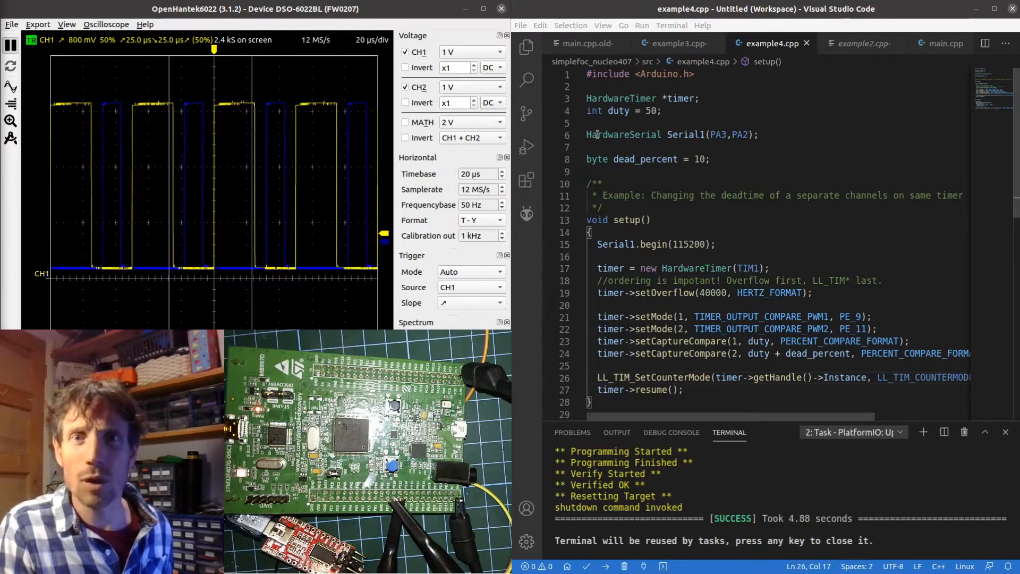
Scroll through example4.cpp's PWM setup code beside the oscilloscope traces
{"action": "triple_click", "coordinate": [670, 134]}
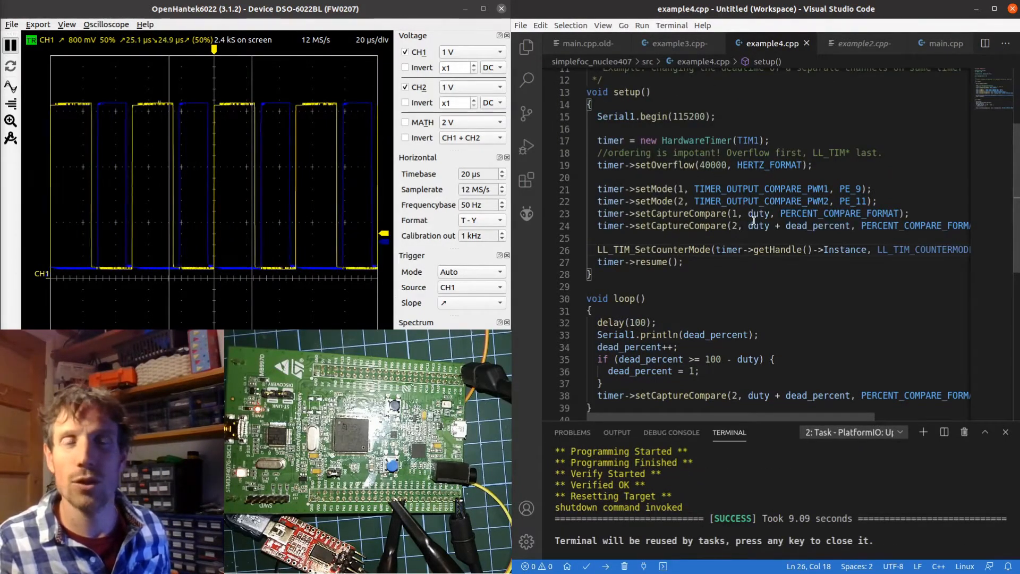
{"action": "scroll", "scroll_direction": "down", "scroll_amount": 3}
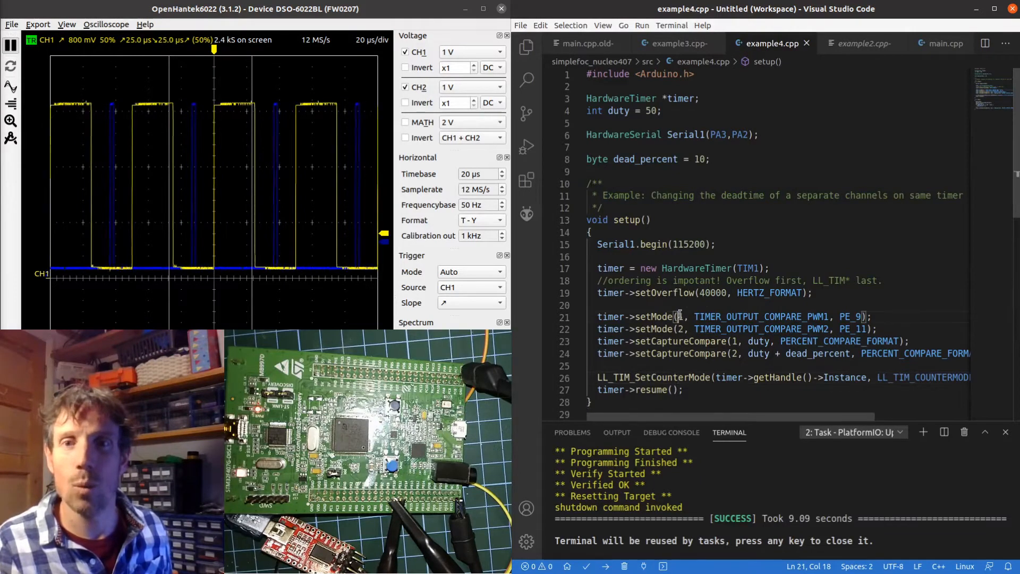
{"action": "mouse_move", "coordinate": [852, 316]}
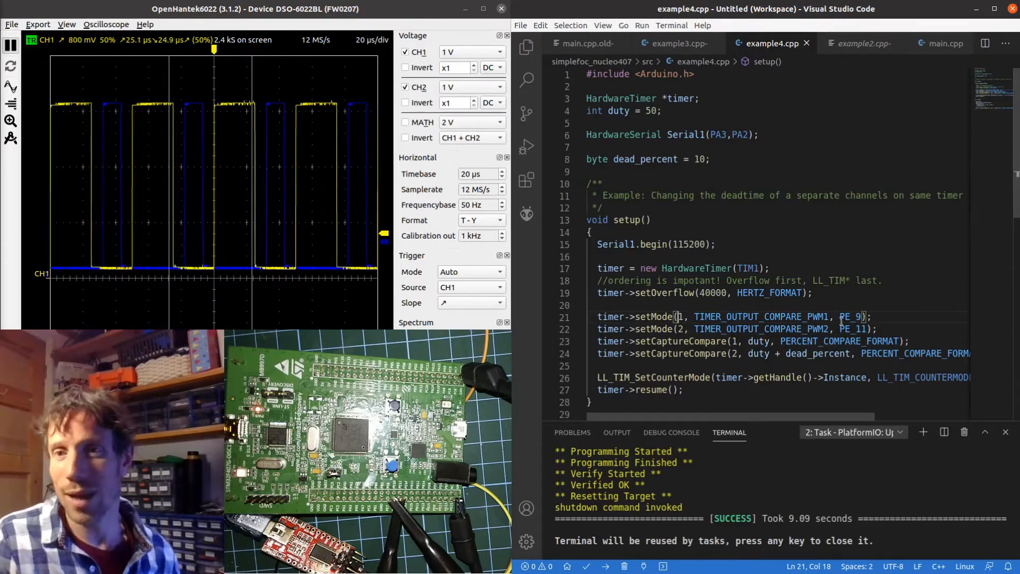
{"action": "mouse_move", "coordinate": [761, 328]}
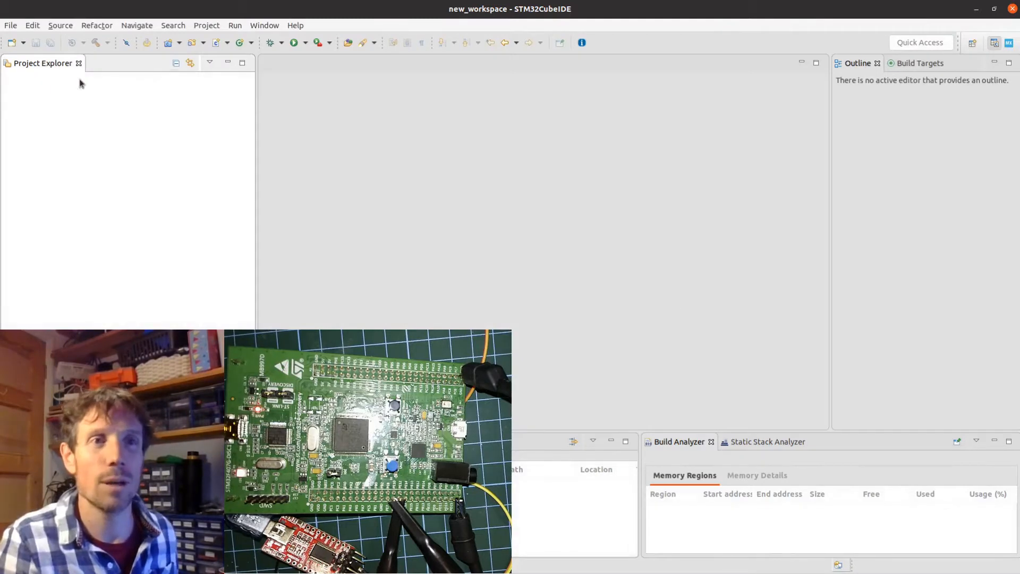
Begin a new STM32 project from the File menu to reach the Target Selection wizard
{"action": "left_click", "coordinate": [10, 24]}
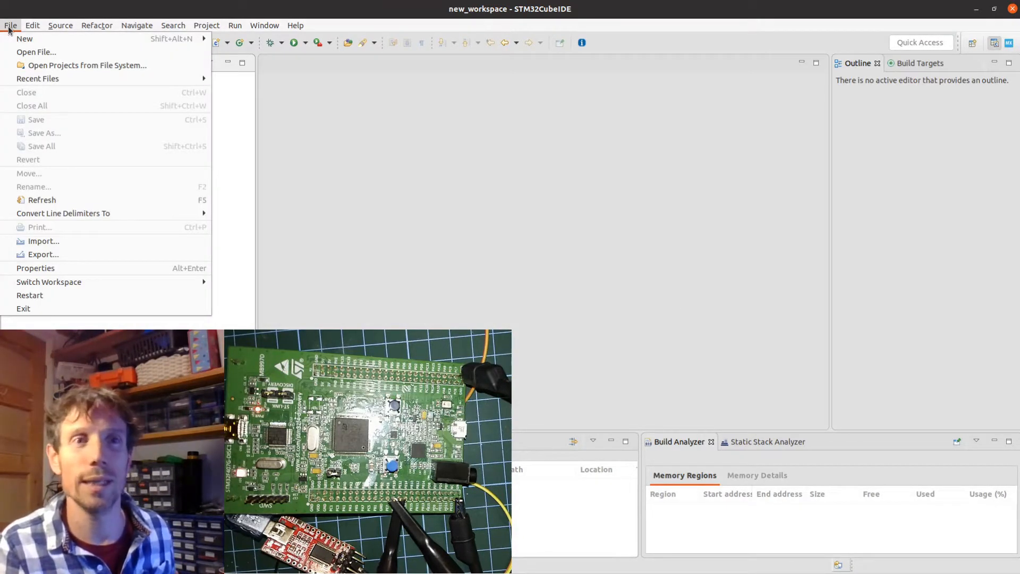
{"action": "mouse_move", "coordinate": [24, 38]}
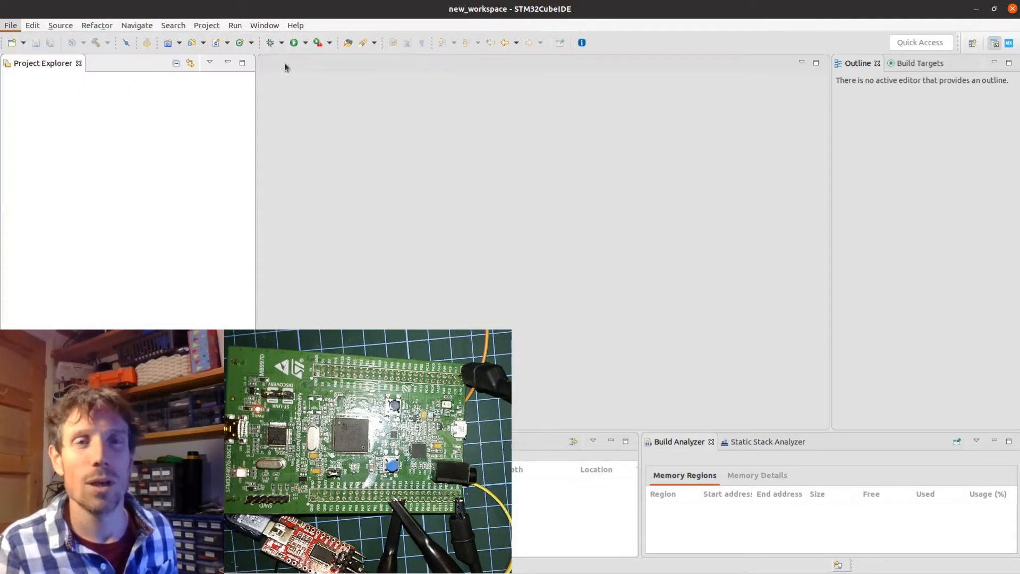
{"action": "mouse_move", "coordinate": [386, 313]}
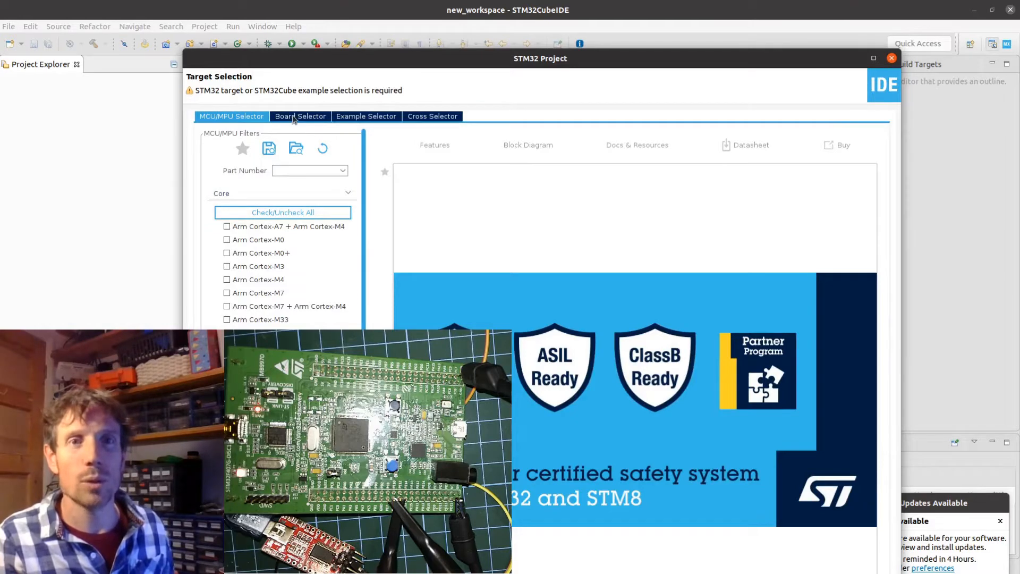
Select the STM32F407G-DISC1 discovery board in the Board Selector and continue
{"action": "left_click", "coordinate": [299, 116]}
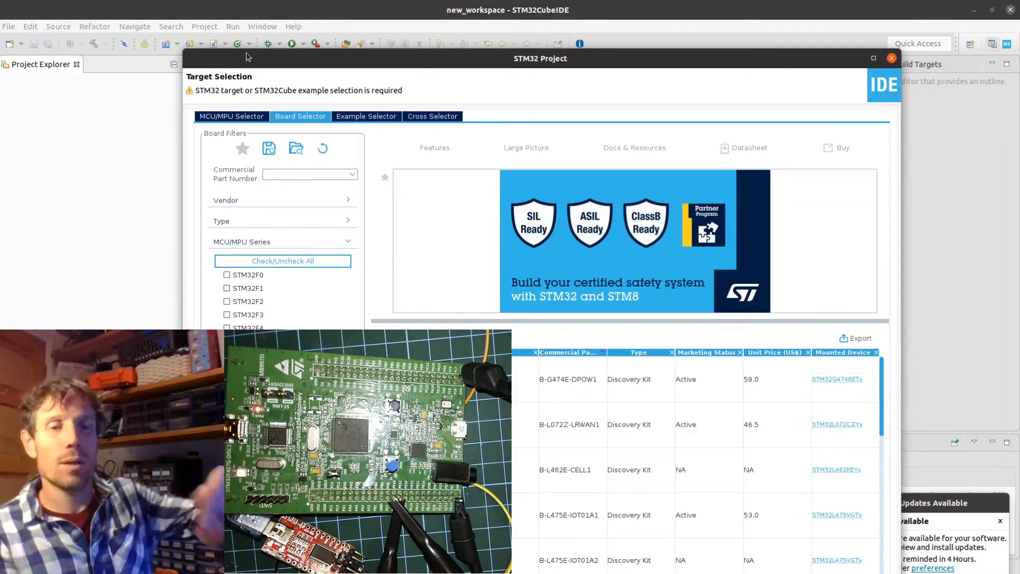
{"action": "type", "text": "disc1"}
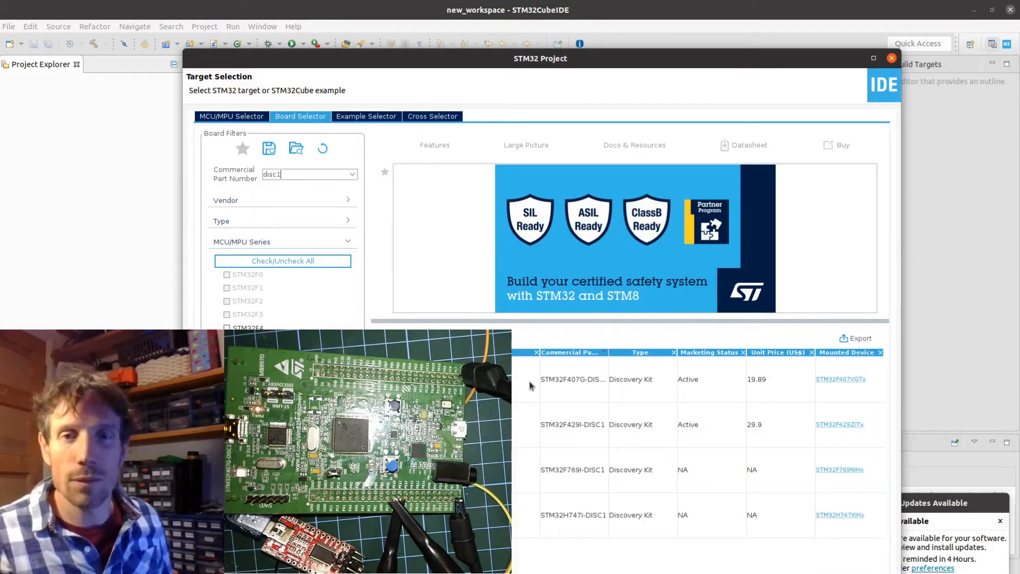
{"action": "left_click", "coordinate": [574, 378]}
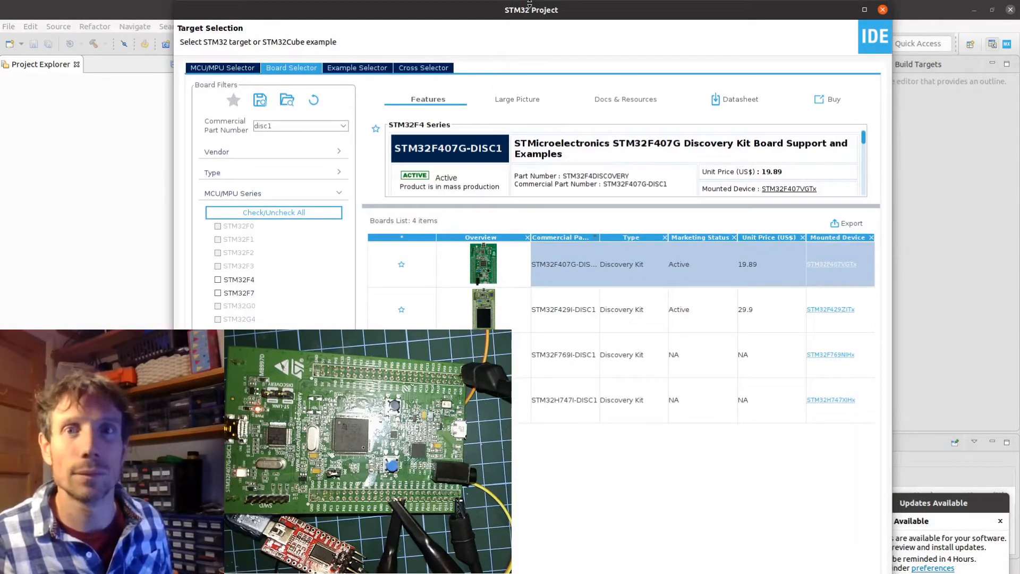
{"action": "left_click_drag", "start_coordinate": [532, 9], "coordinate": [531, 273]}
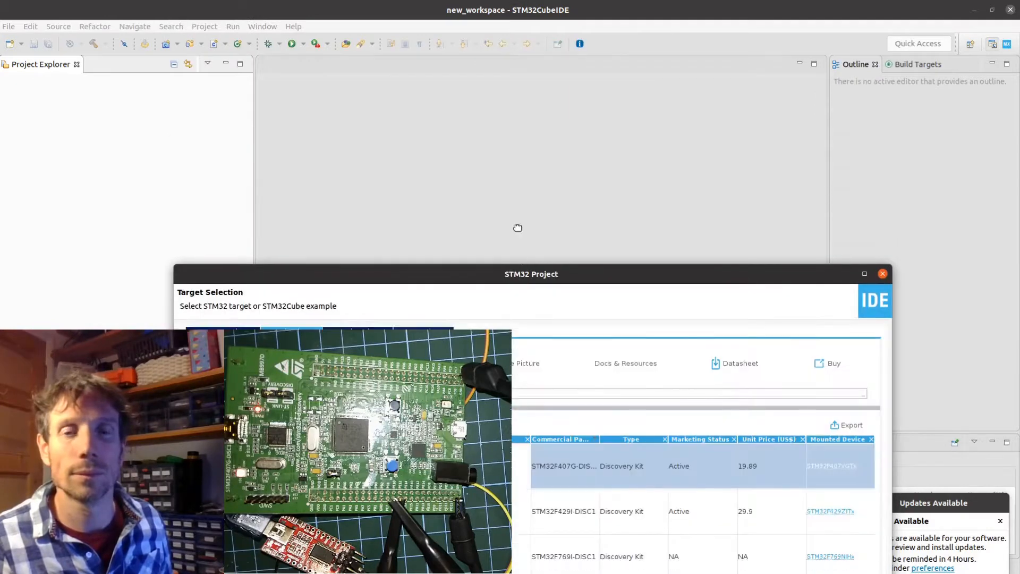
{"action": "left_click", "coordinate": [882, 273]}
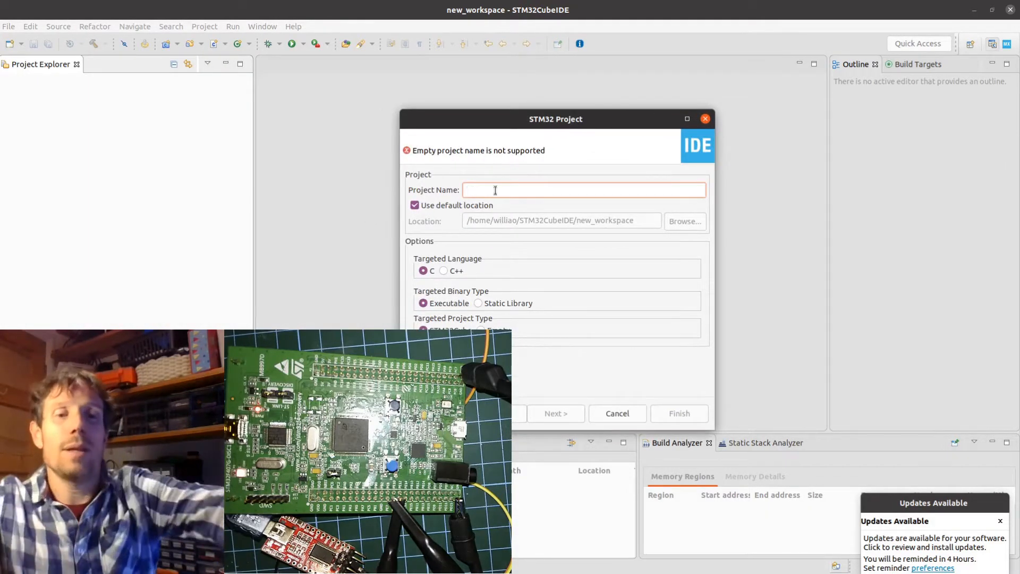
Name the project srm407, finish, and initialise all peripherals with default modes, remembering the choice
{"action": "type", "text": "srm407"}
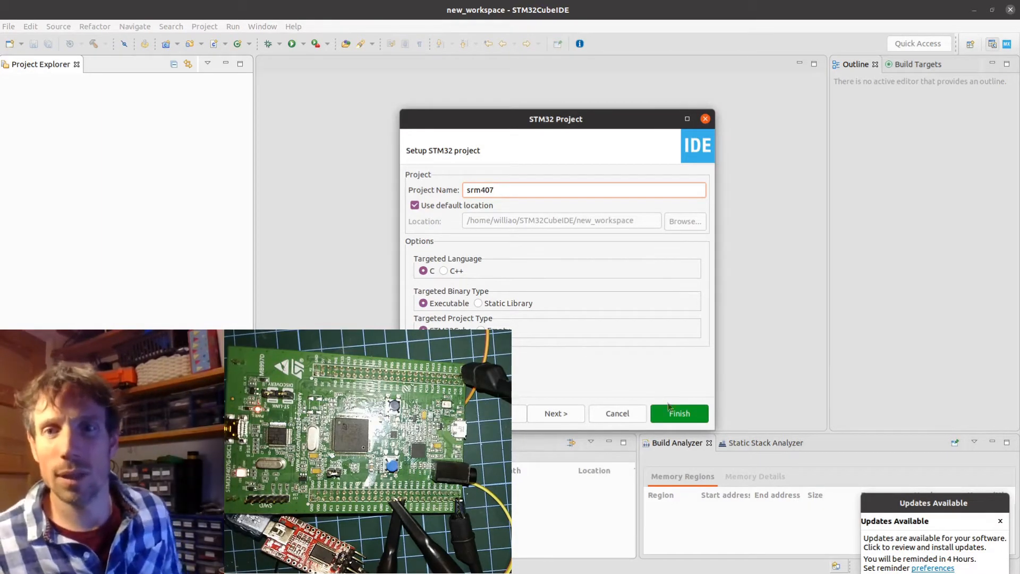
{"action": "left_click", "coordinate": [679, 414]}
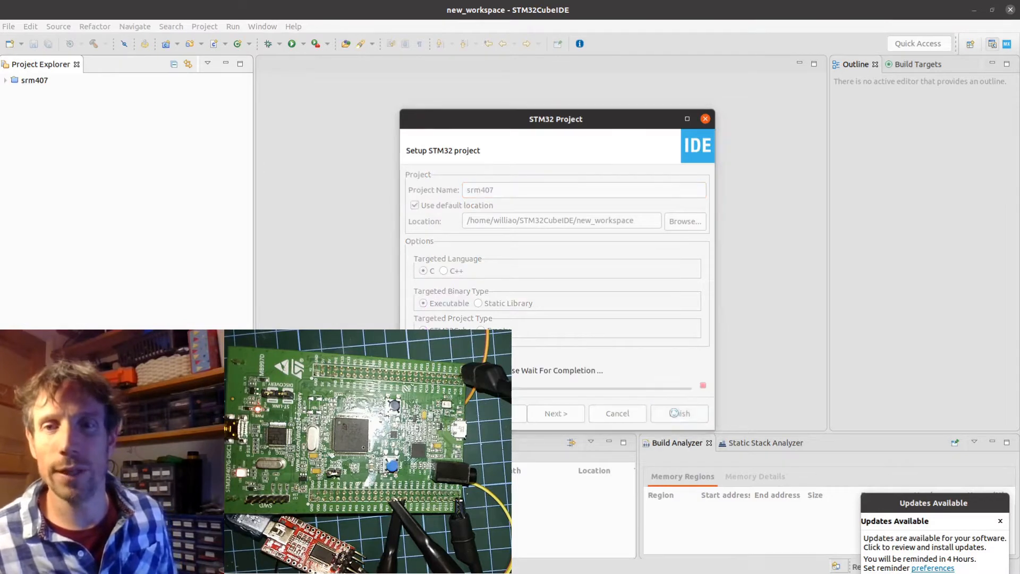
{"action": "left_click", "coordinate": [679, 414]}
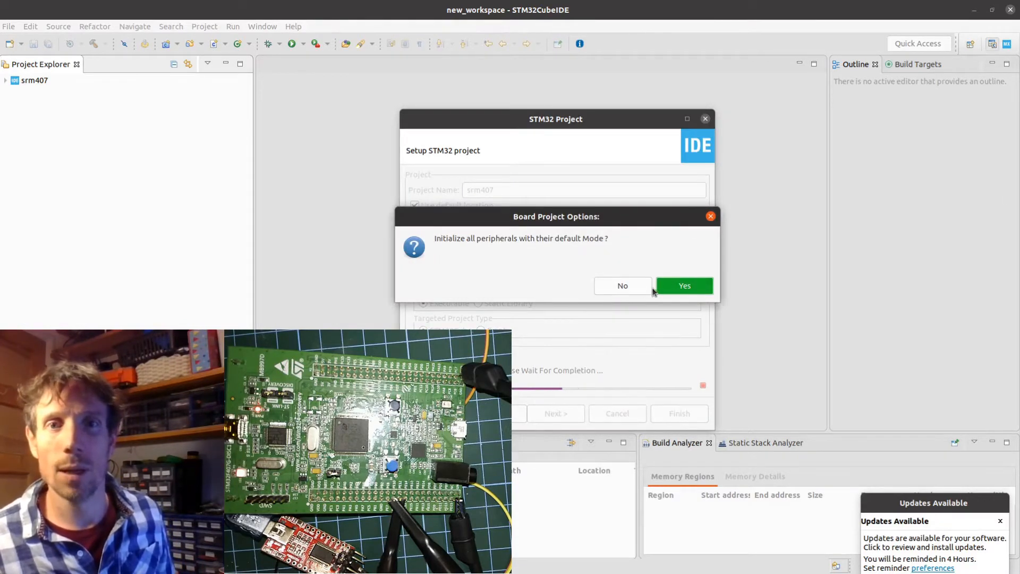
{"action": "left_click", "coordinate": [683, 285]}
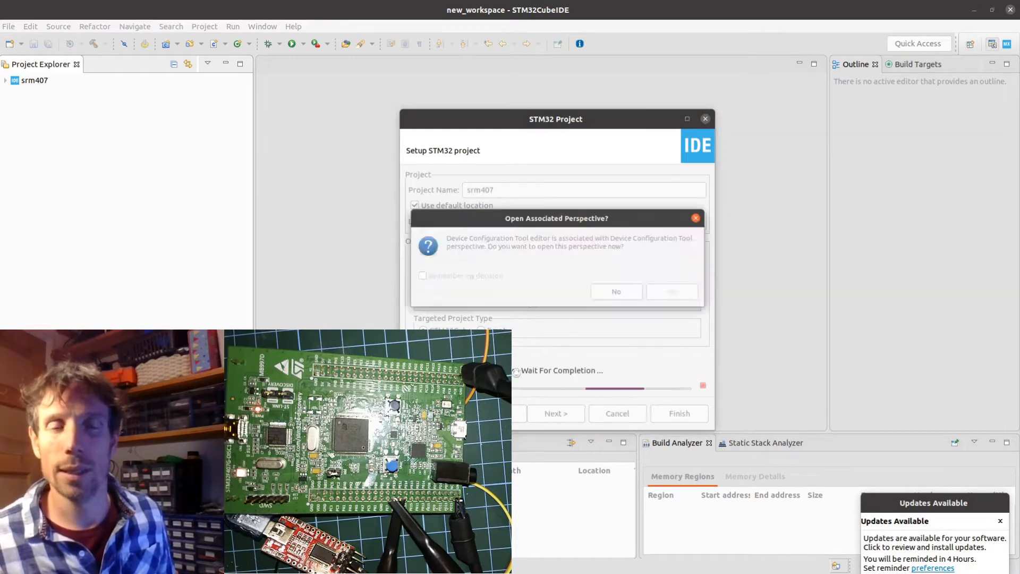
{"action": "left_click", "coordinate": [408, 272]}
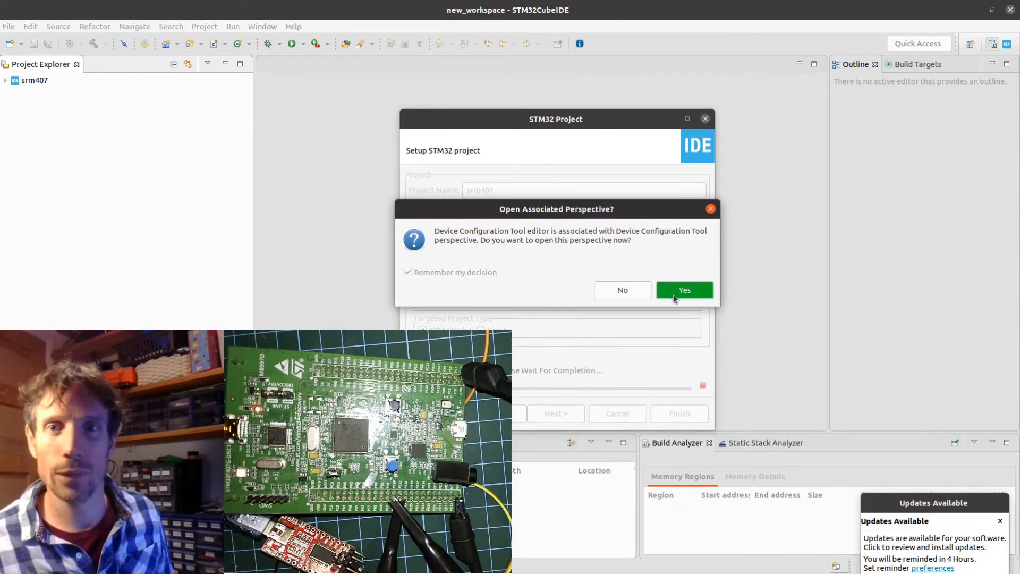
In TIM1 Mode set Channel1 to PWM Generation CH1 and Channel2 to PWM Generation CH2
{"action": "left_click", "coordinate": [684, 289]}
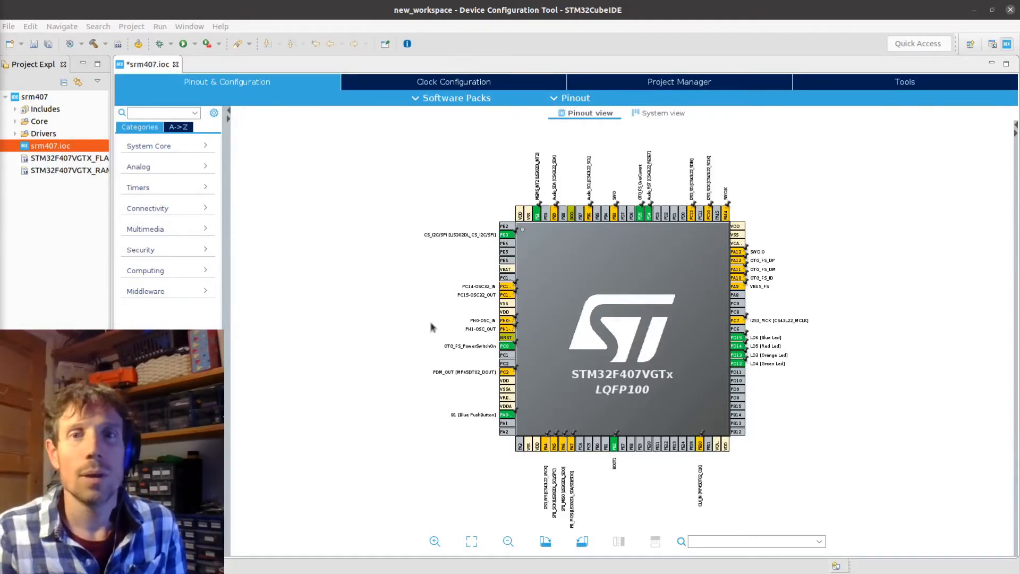
{"action": "mouse_move", "coordinate": [766, 199]}
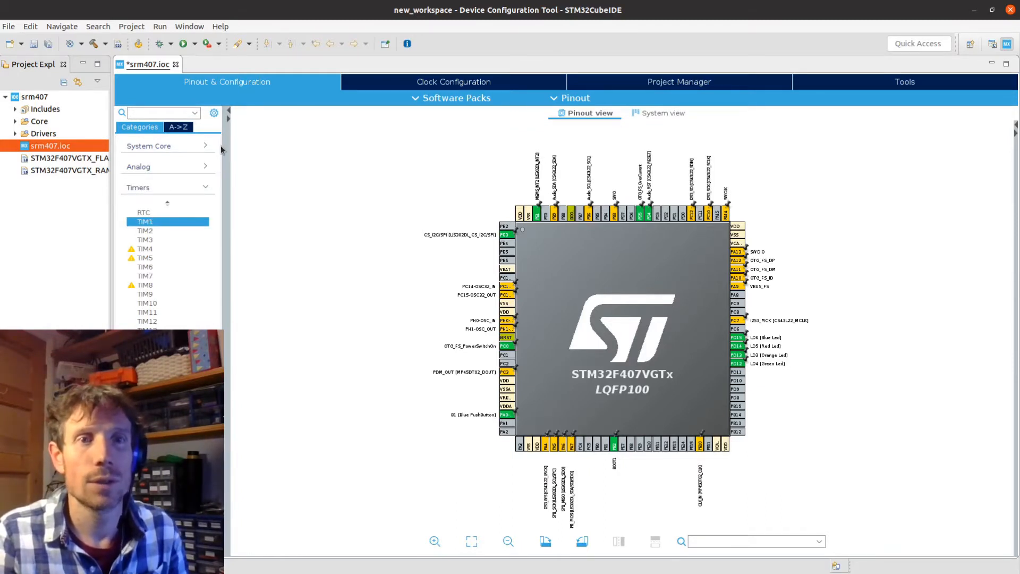
{"action": "left_click", "coordinate": [144, 221]}
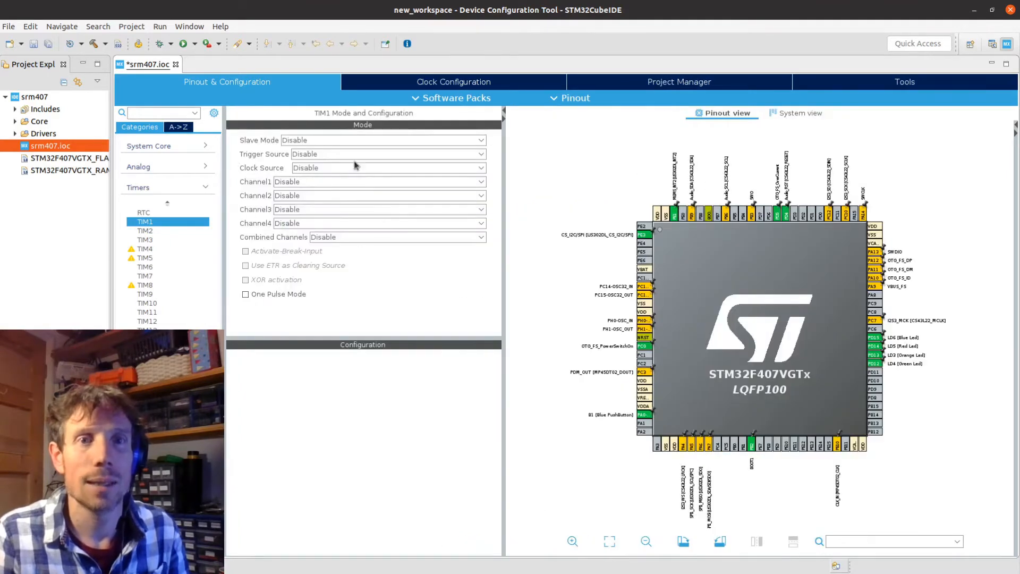
{"action": "mouse_move", "coordinate": [295, 182]}
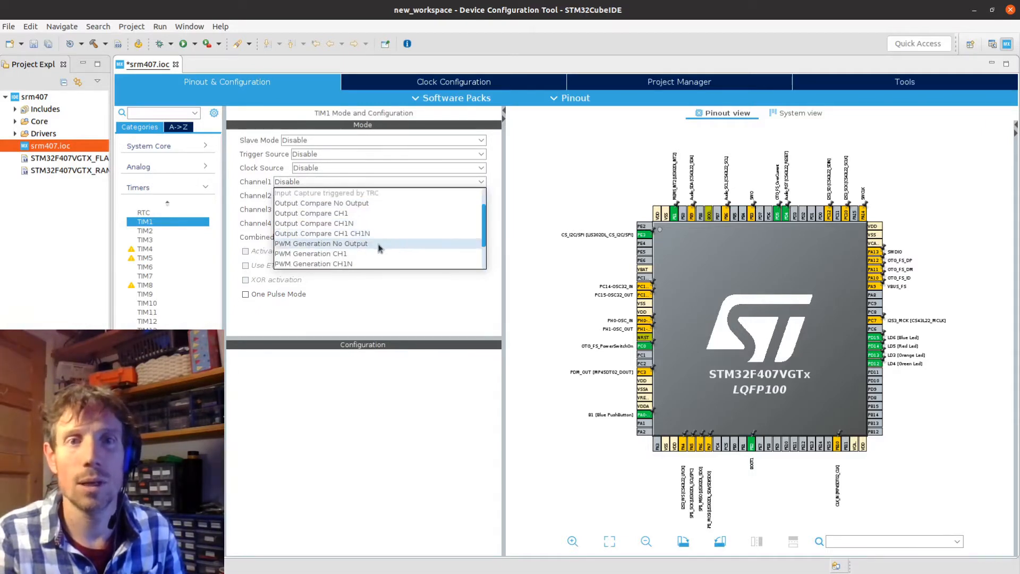
{"action": "mouse_move", "coordinate": [349, 254]}
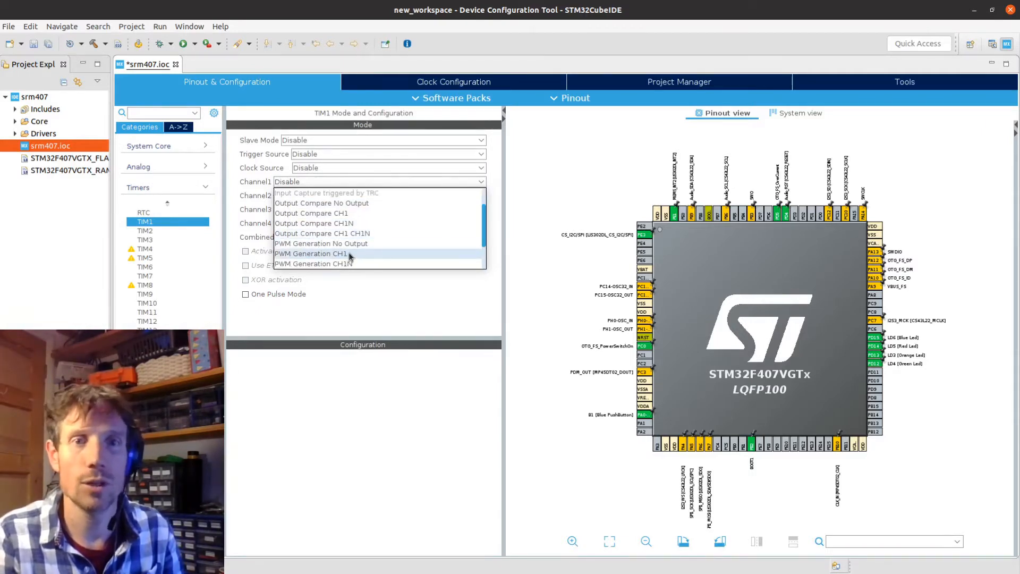
{"action": "left_click", "coordinate": [311, 253]}
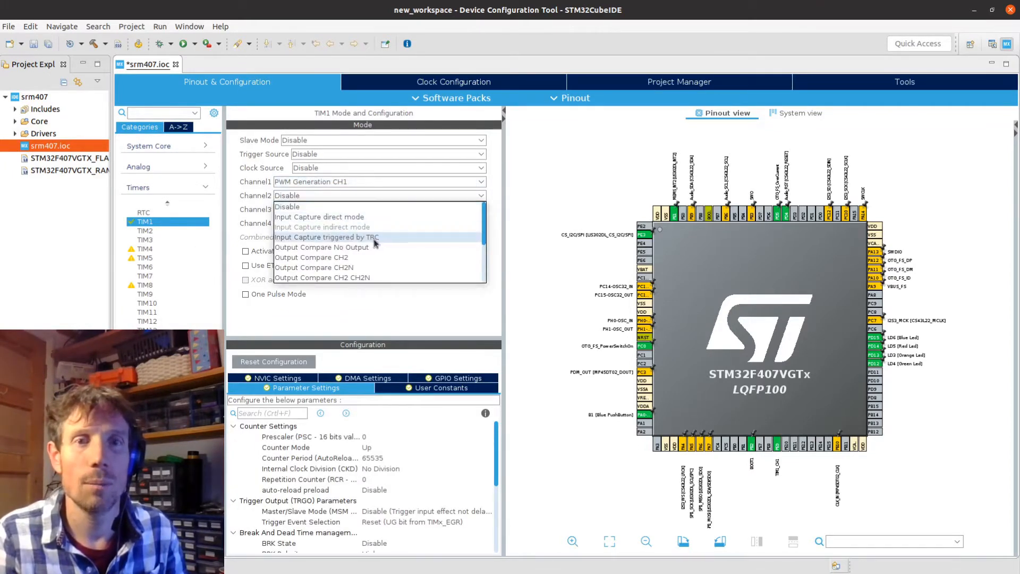
{"action": "scroll", "scroll_direction": "down", "scroll_amount": 3}
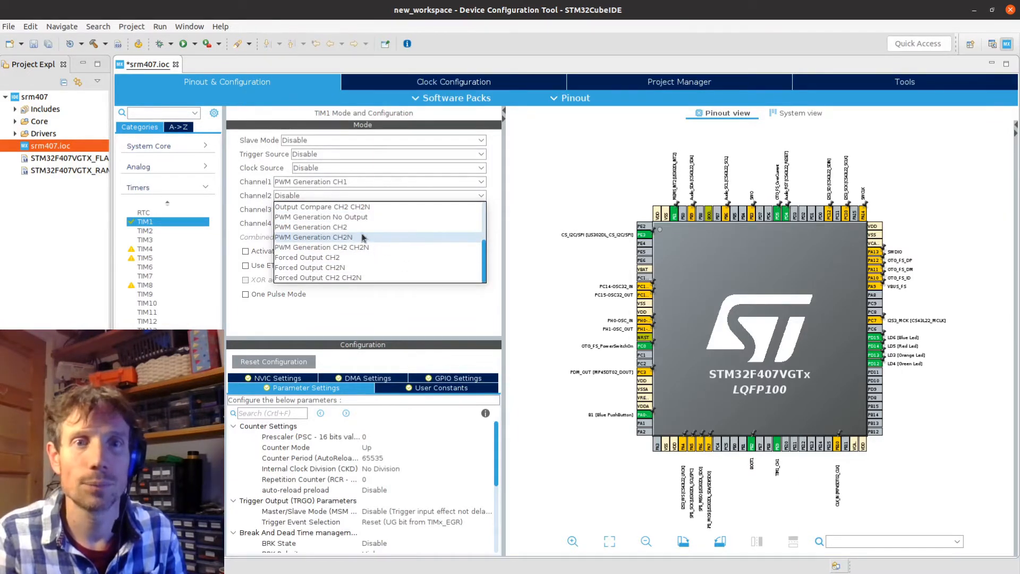
{"action": "left_click", "coordinate": [310, 227]}
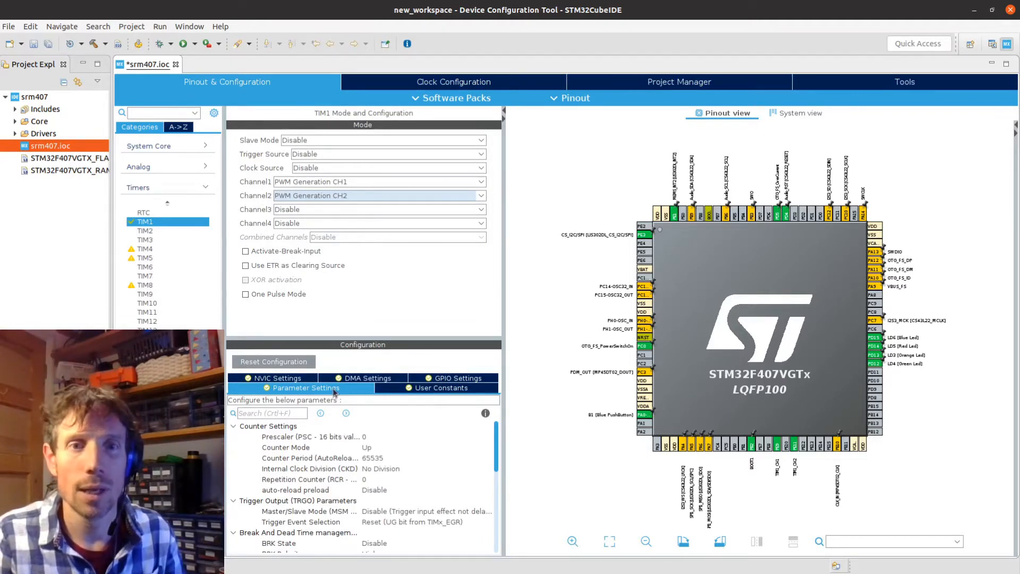
{"action": "scroll", "scroll_direction": "down", "scroll_amount": 3}
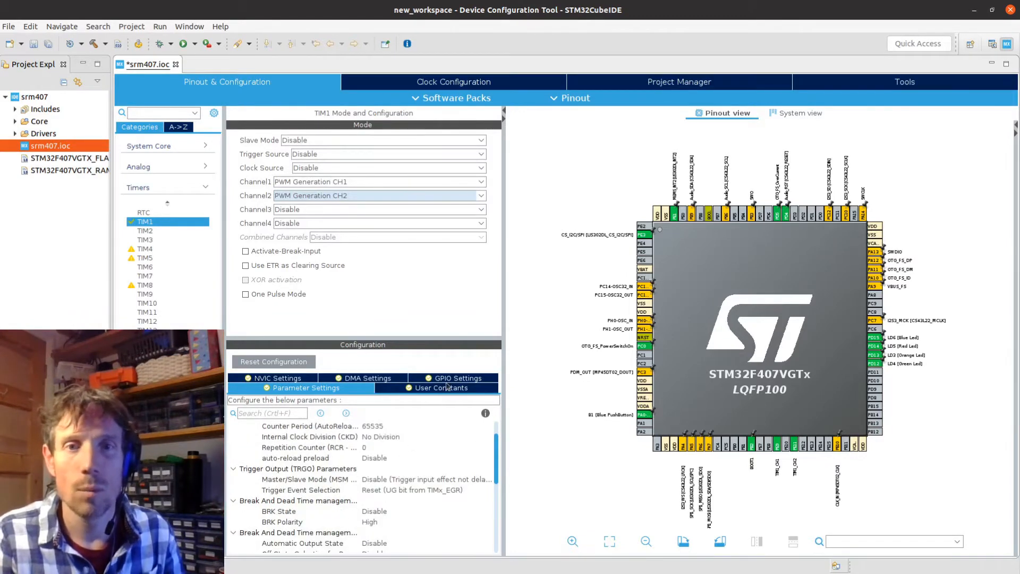
Show TIM1's GPIO settings listing PE9 as TIM1_CH1 and PE11 as TIM1_CH2
{"action": "left_click", "coordinate": [457, 378]}
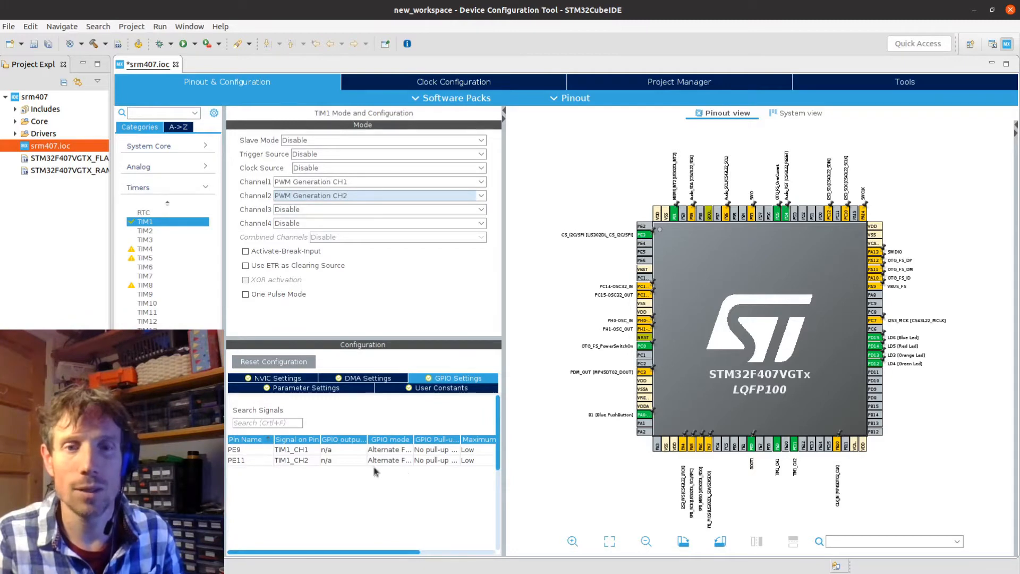
{"action": "mouse_move", "coordinate": [276, 469]}
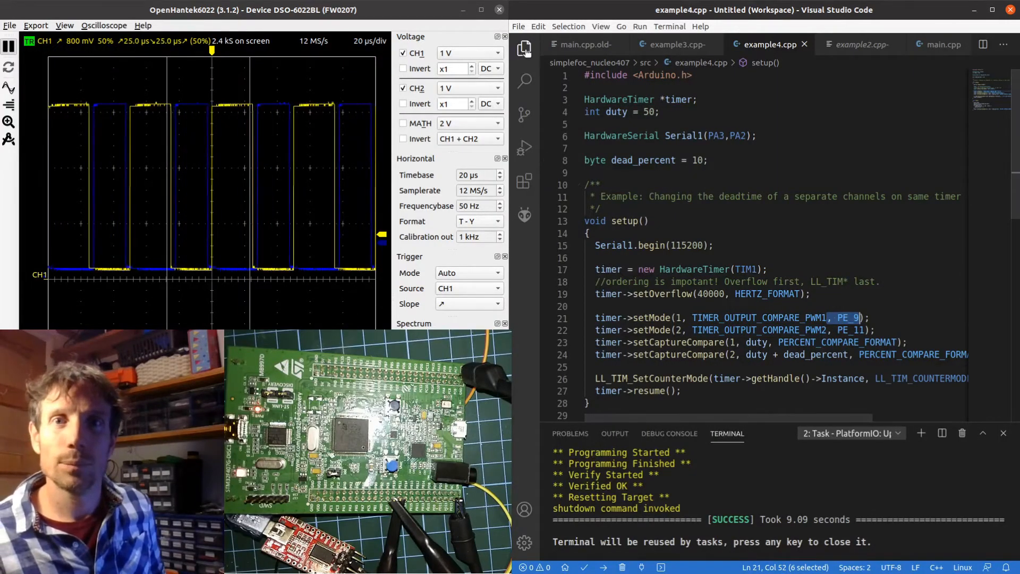
Open example3.cpp, the complementary CH1/CH1N dead-time example, from the Explorer's src folder
{"action": "left_click", "coordinate": [524, 49]}
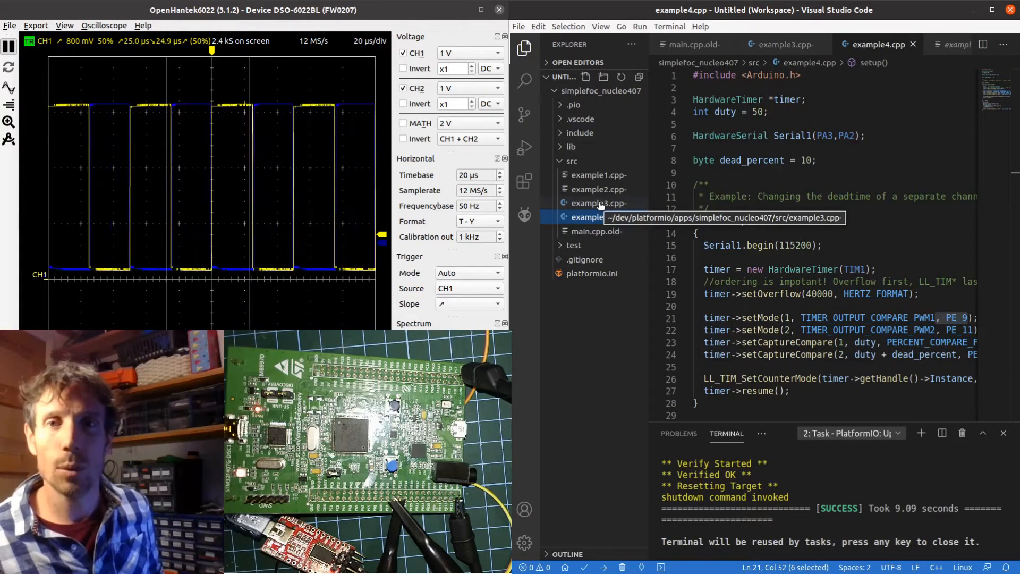
{"action": "left_click", "coordinate": [596, 202]}
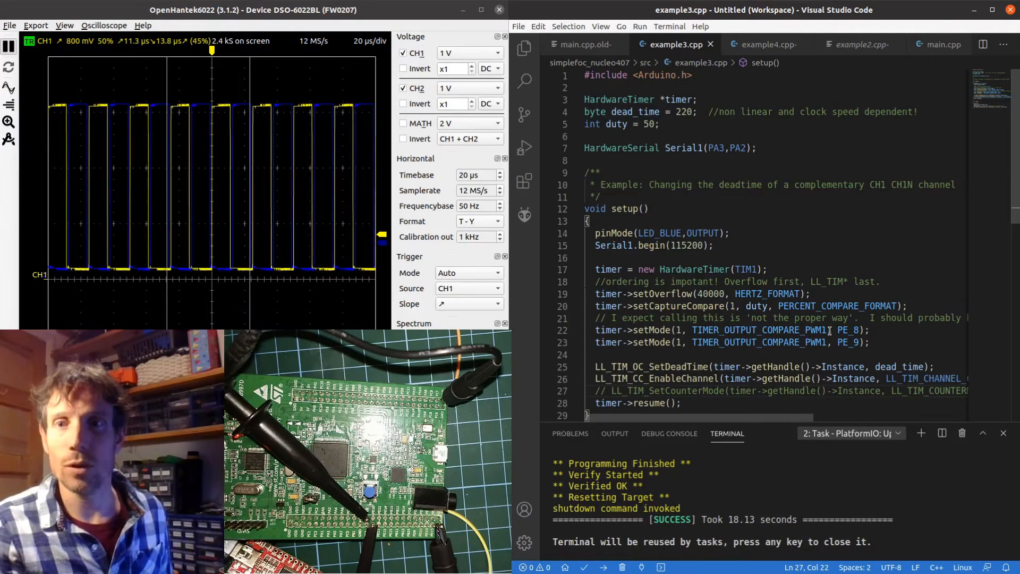
{"action": "double_click", "coordinate": [758, 330]}
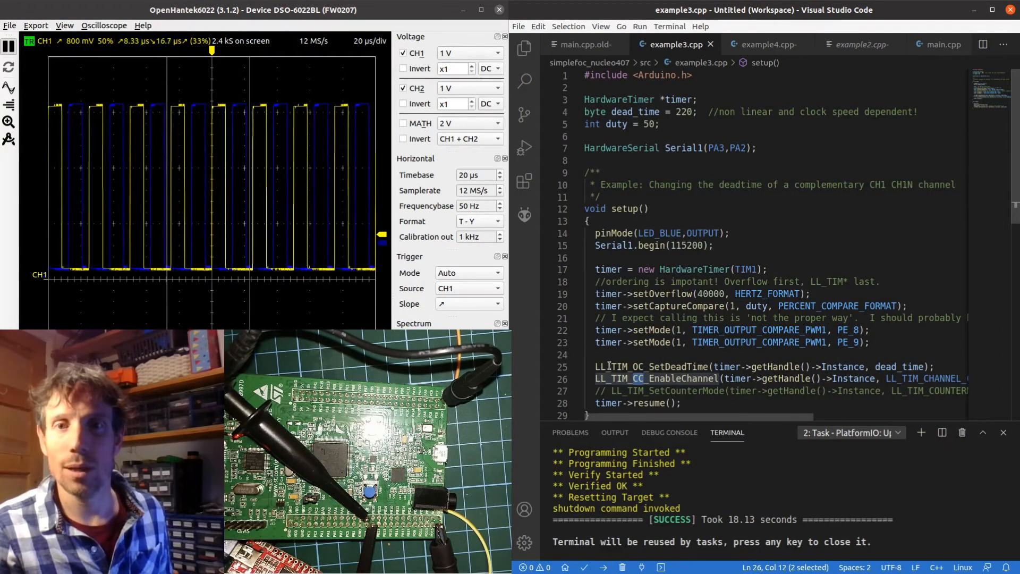
{"action": "double_click", "coordinate": [669, 366]}
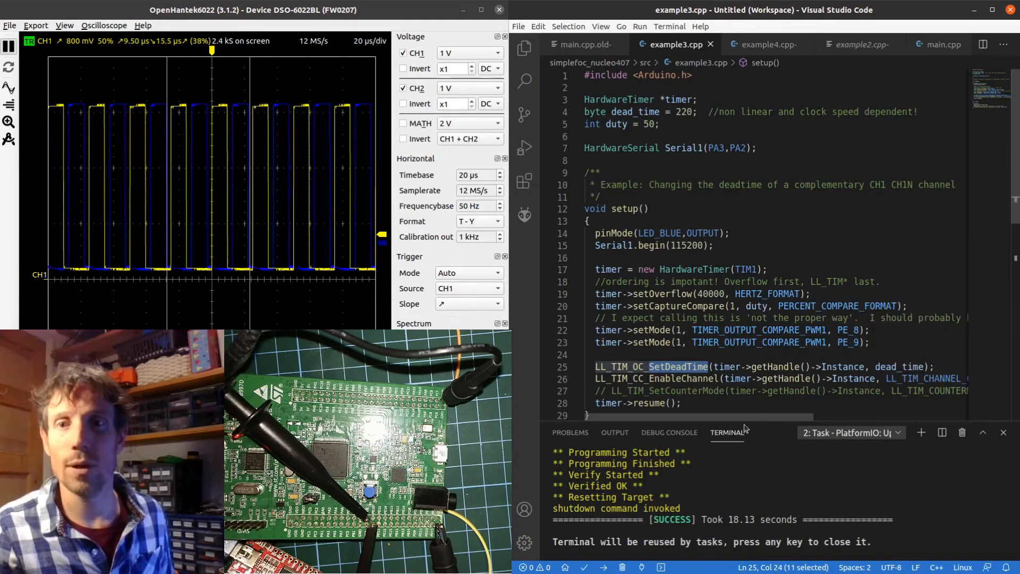
{"action": "mouse_move", "coordinate": [900, 367]}
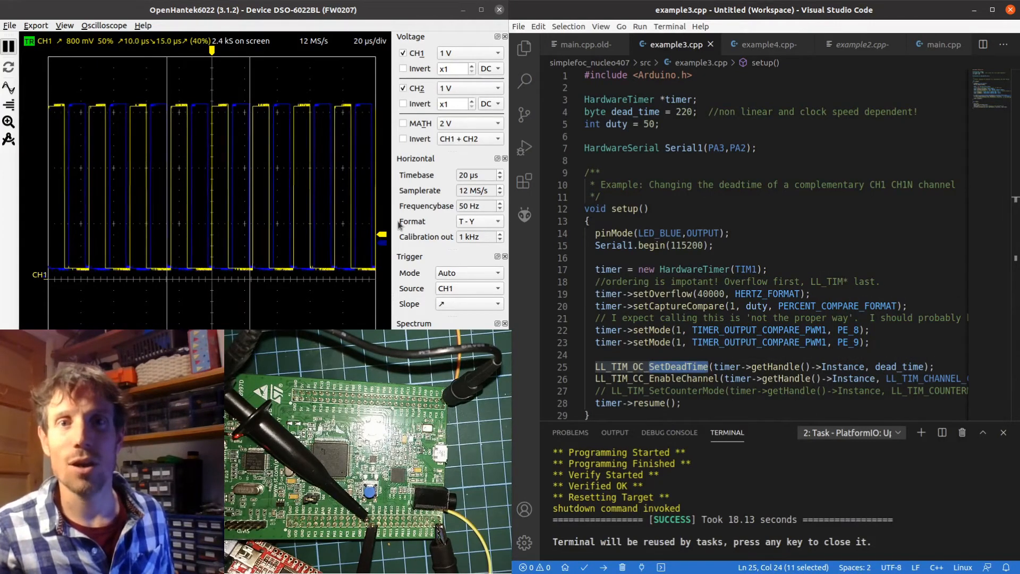
Set the scope timebase to 10 µs and pick out the dead_time argument in the code
{"action": "left_click", "coordinate": [475, 175]}
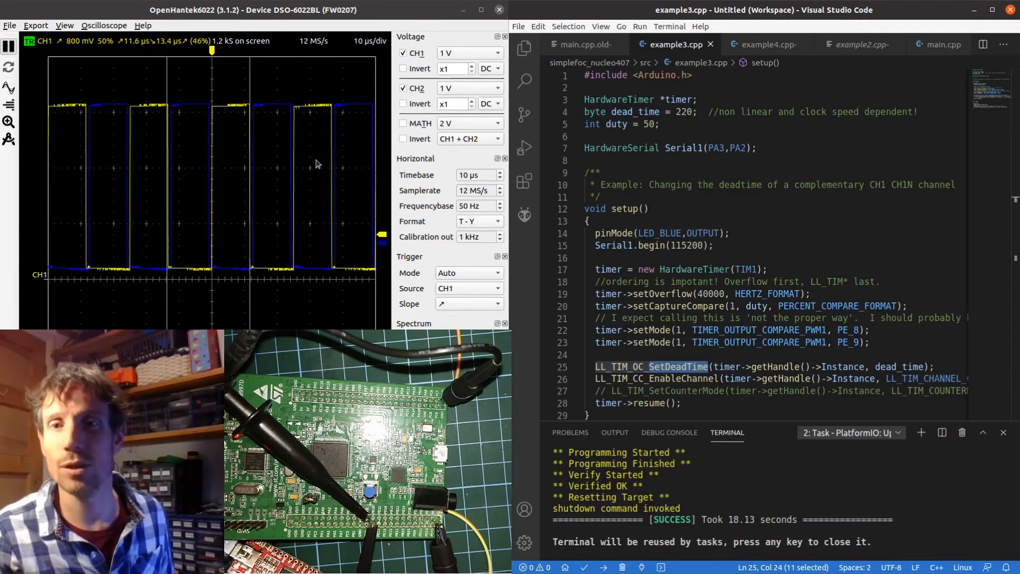
{"action": "double_click", "coordinate": [899, 366]}
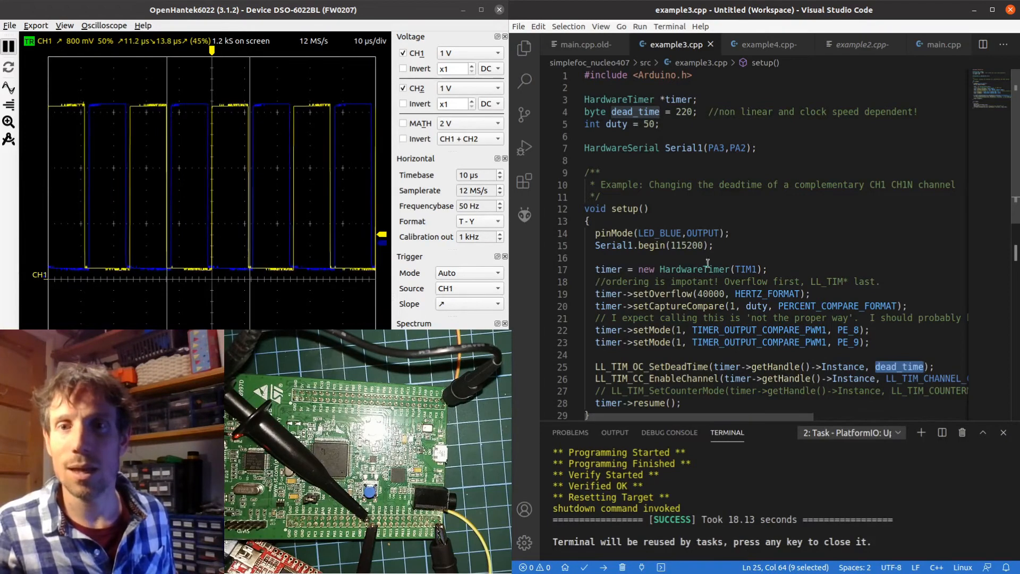
{"action": "scroll", "scroll_direction": "down", "scroll_amount": 3}
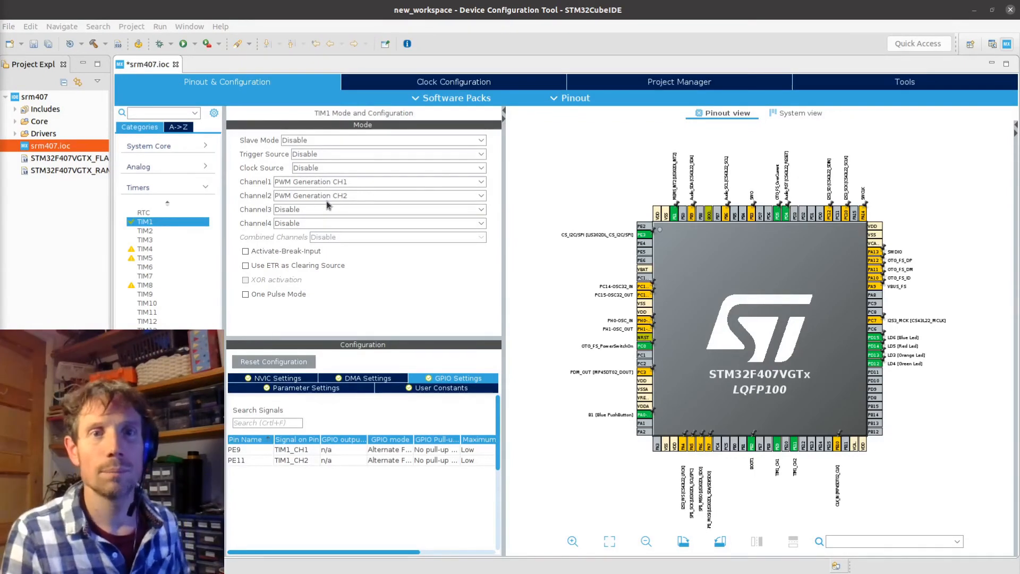
Disable TIM1 Channel2 so only PE9 remains assigned as TIM1_CH1
{"action": "left_click", "coordinate": [480, 196]}
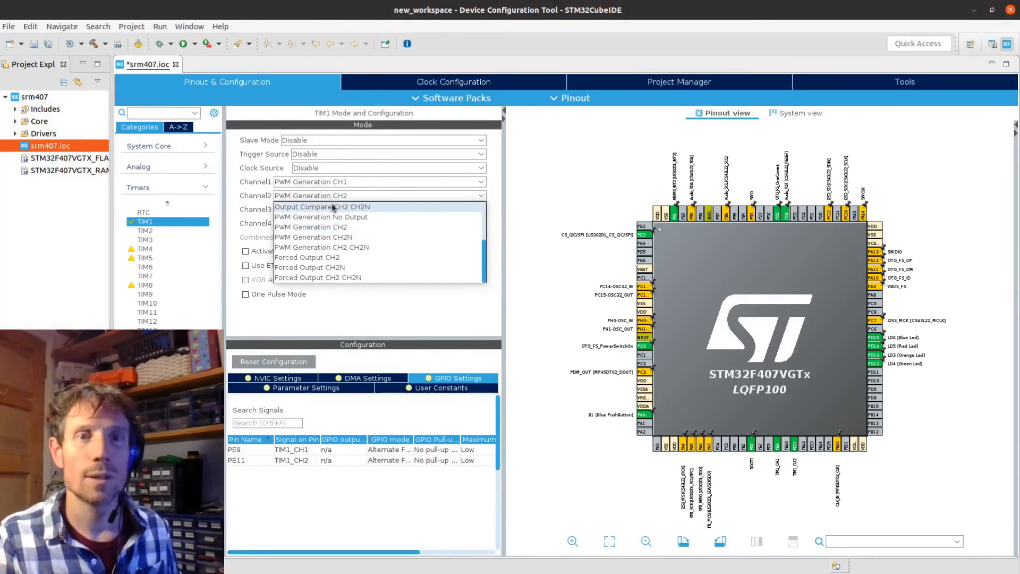
{"action": "left_click", "coordinate": [293, 216]}
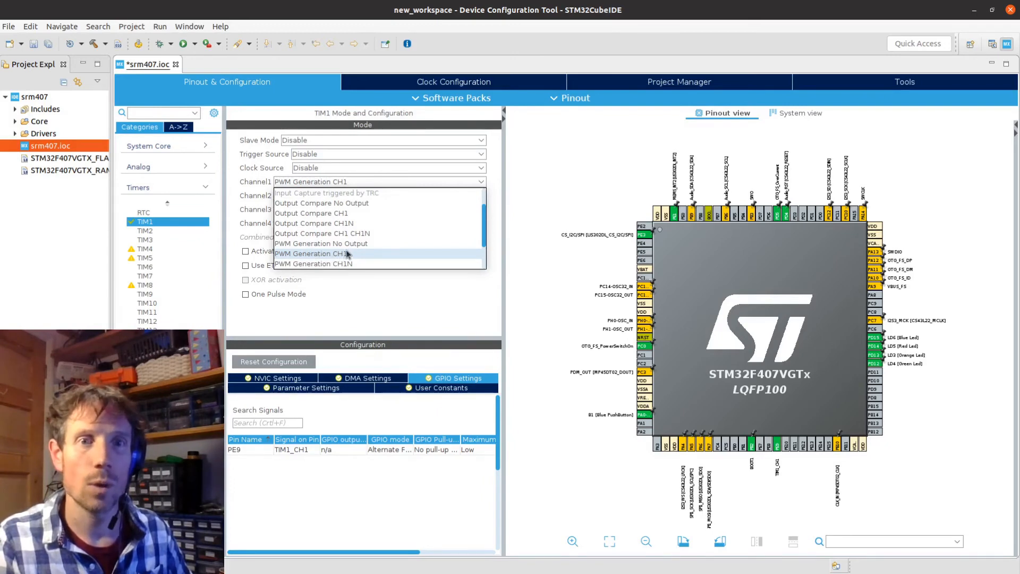
Set TIM1 Channel1 to PWM Generation CH1 CH1N, assigning PE8 to CH1N and PE9 to CH1
{"action": "scroll", "scroll_direction": "down", "scroll_amount": 3}
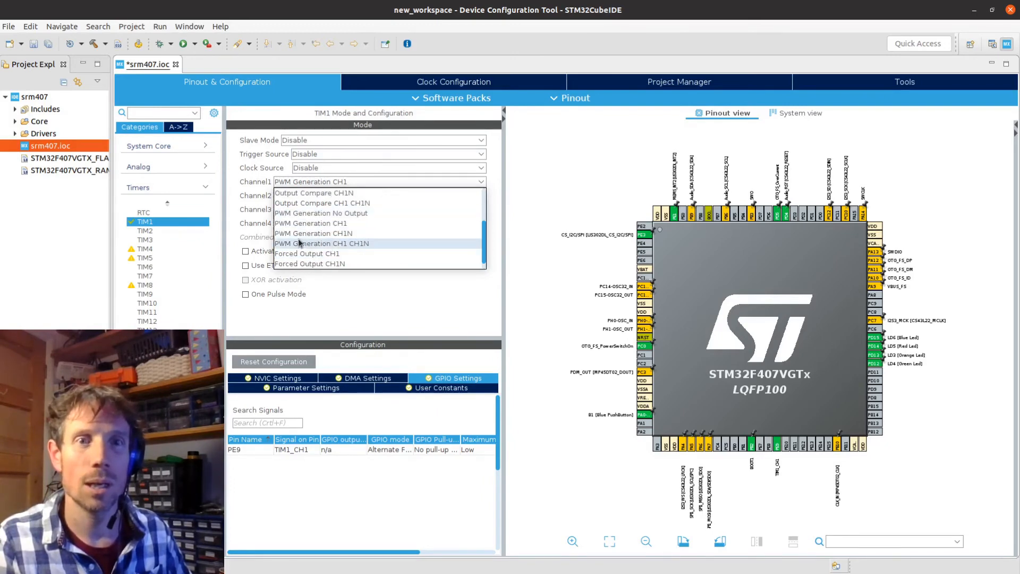
{"action": "mouse_move", "coordinate": [363, 250]}
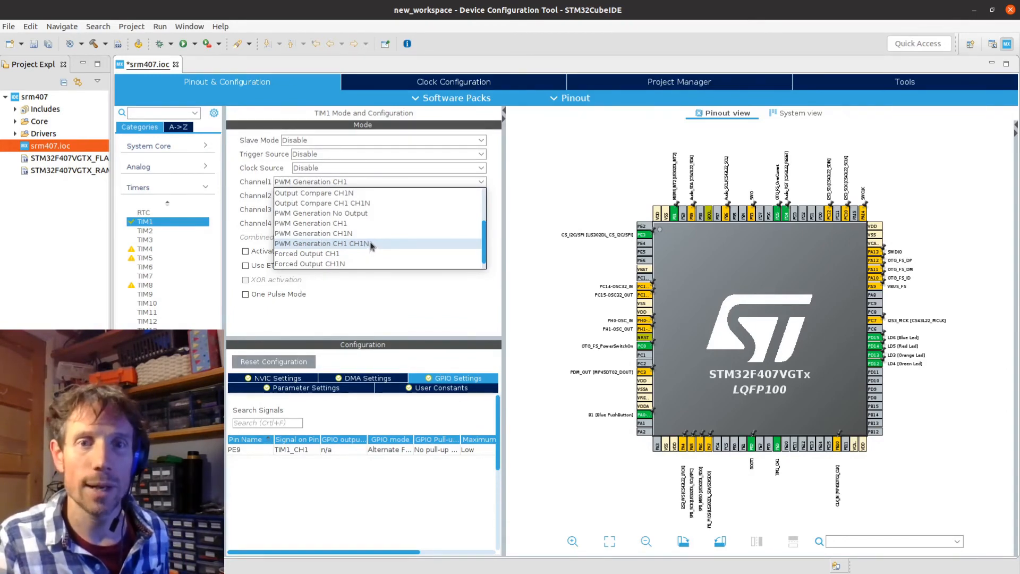
{"action": "left_click", "coordinate": [321, 243]}
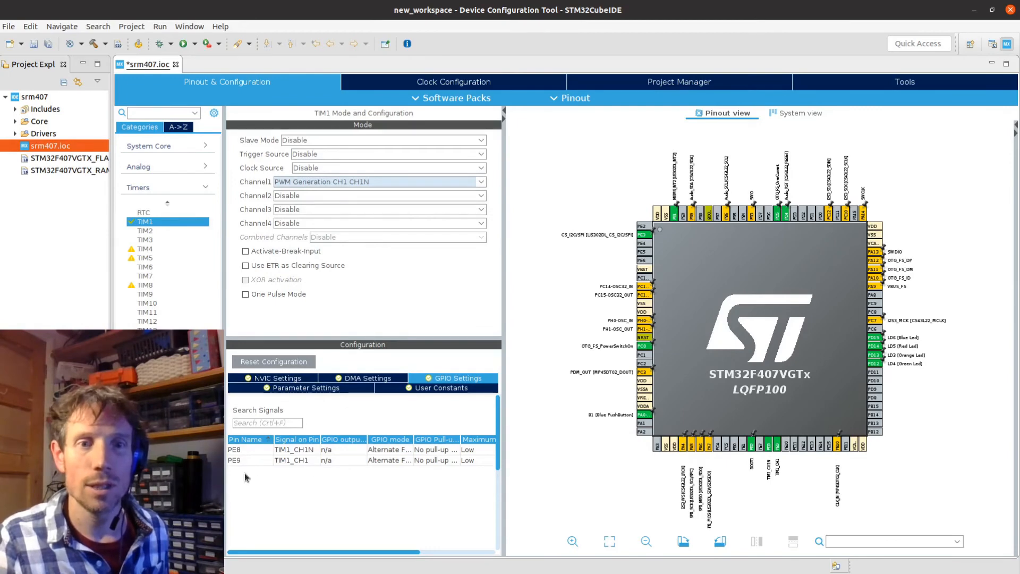